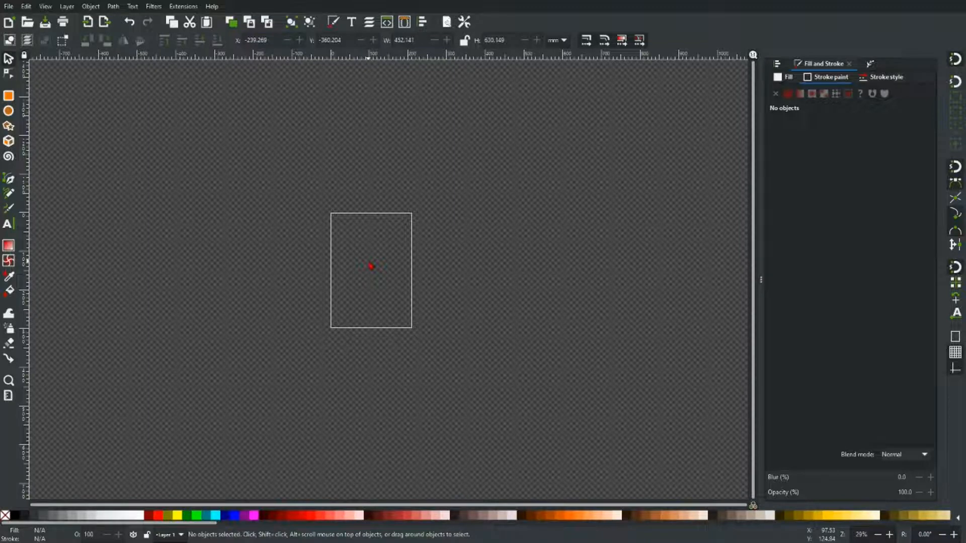
pyautogui.moveTo(111, 149)
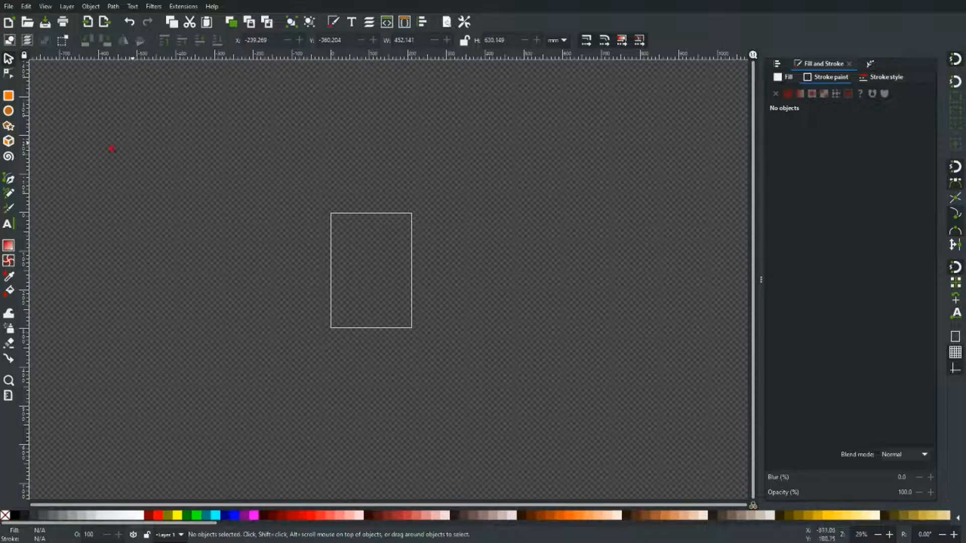
pyautogui.moveTo(9, 97)
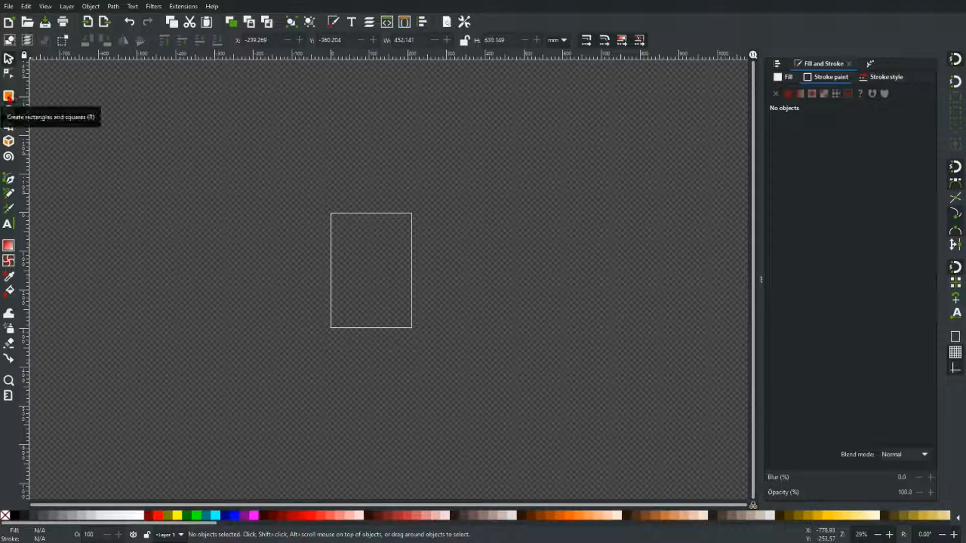
# - Draw a white square, then a navy blue circle scaled to fit exactly inside it
pyautogui.click(9, 96)
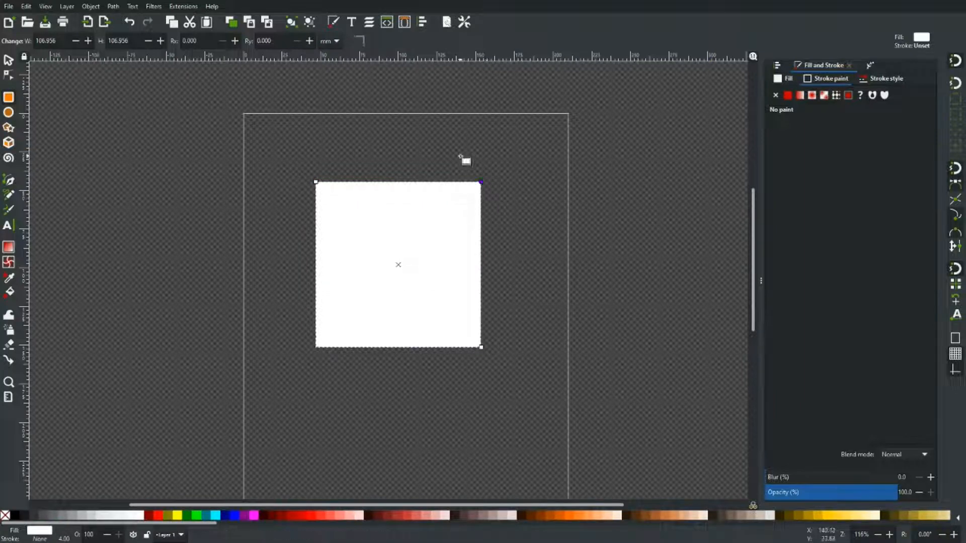
pyautogui.click(8, 113)
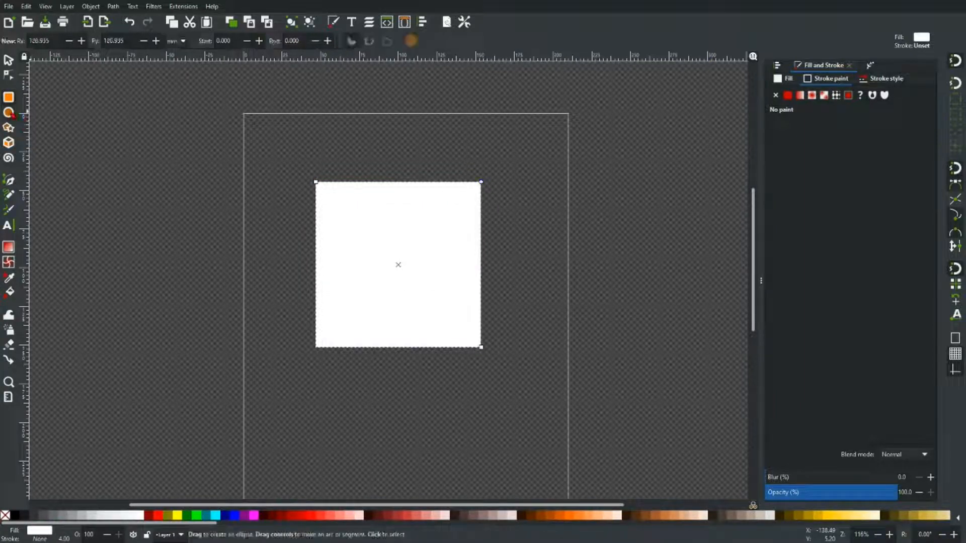
pyautogui.moveTo(99, 176); pyautogui.dragTo(223, 283)
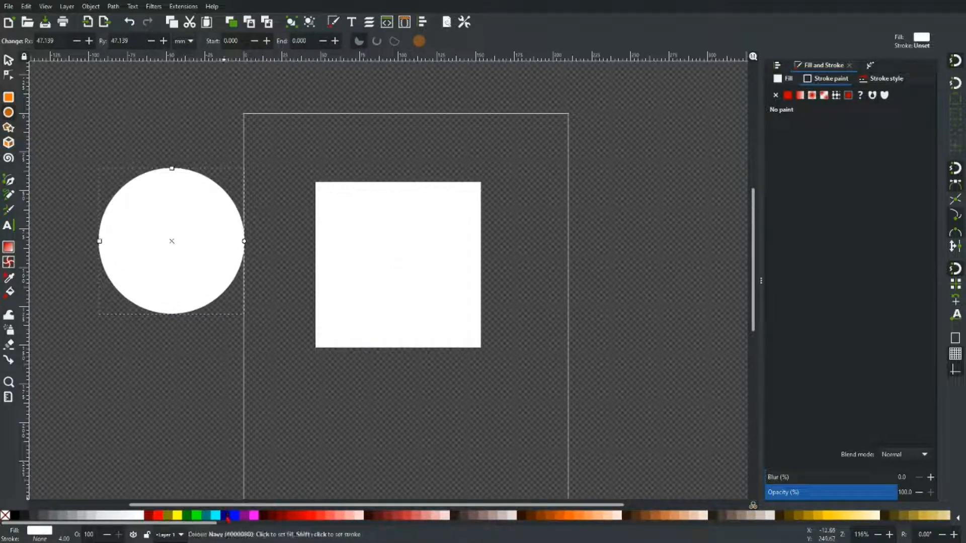
pyautogui.click(225, 516)
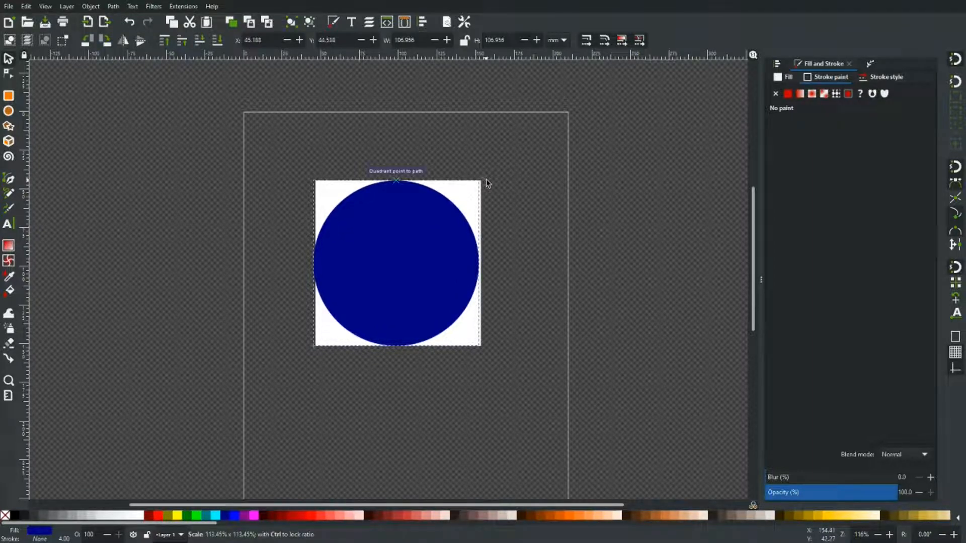
pyautogui.click(396, 263)
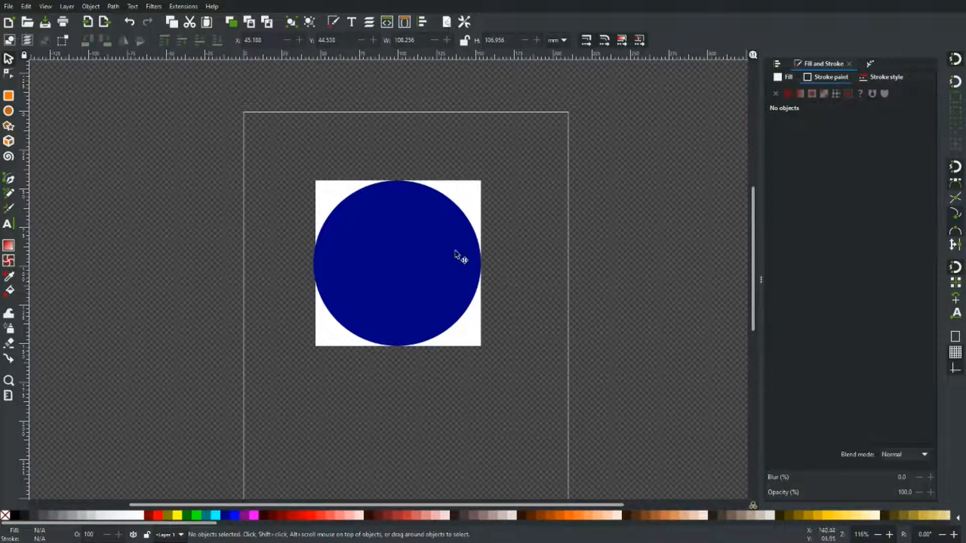
pyautogui.moveTo(376, 234)
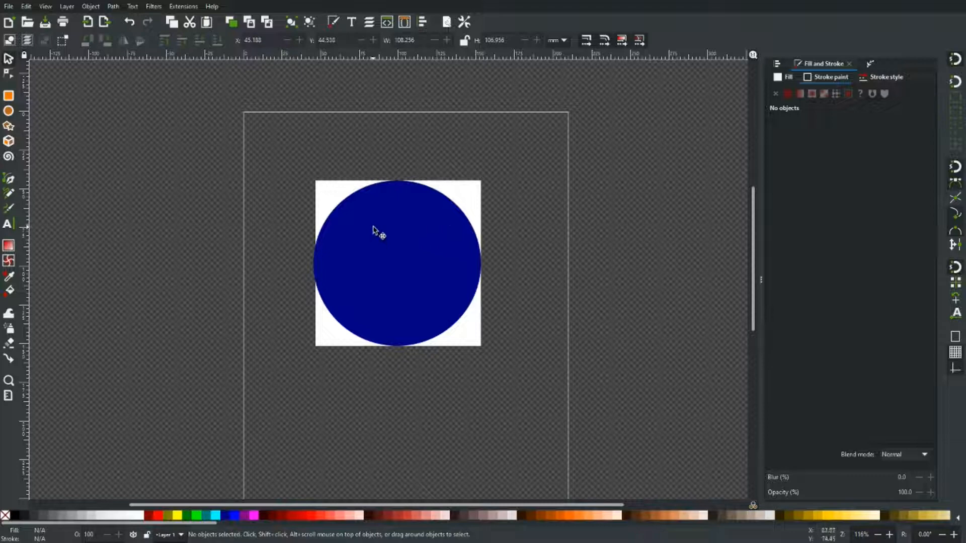
pyautogui.moveTo(362, 202)
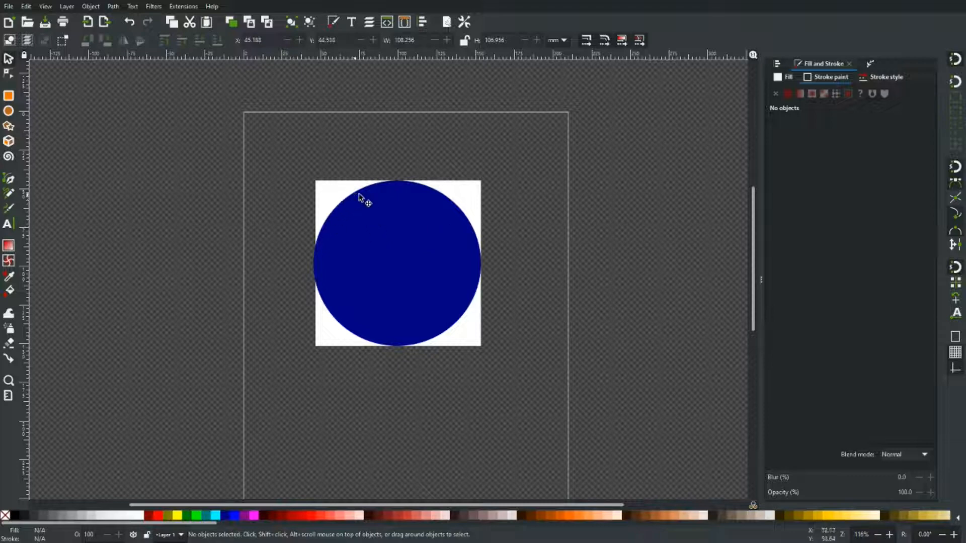
pyautogui.moveTo(361, 208)
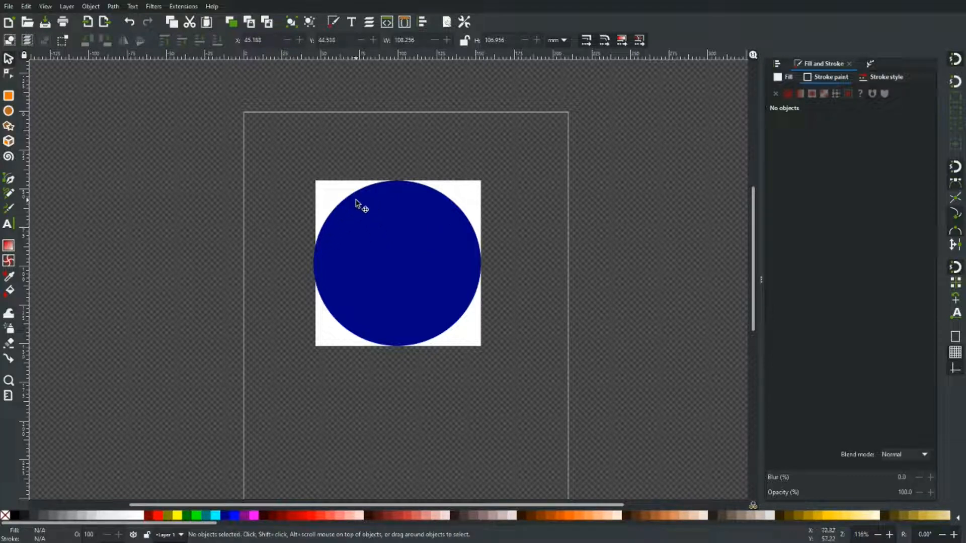
# - Convert the navy circle into an editable path with Object to Path
pyautogui.click(397, 264)
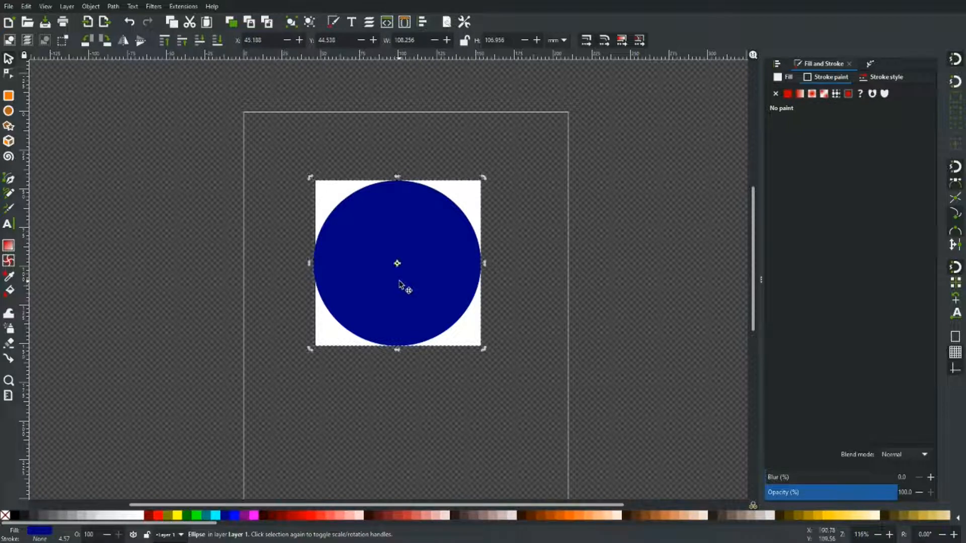
pyautogui.click(112, 6)
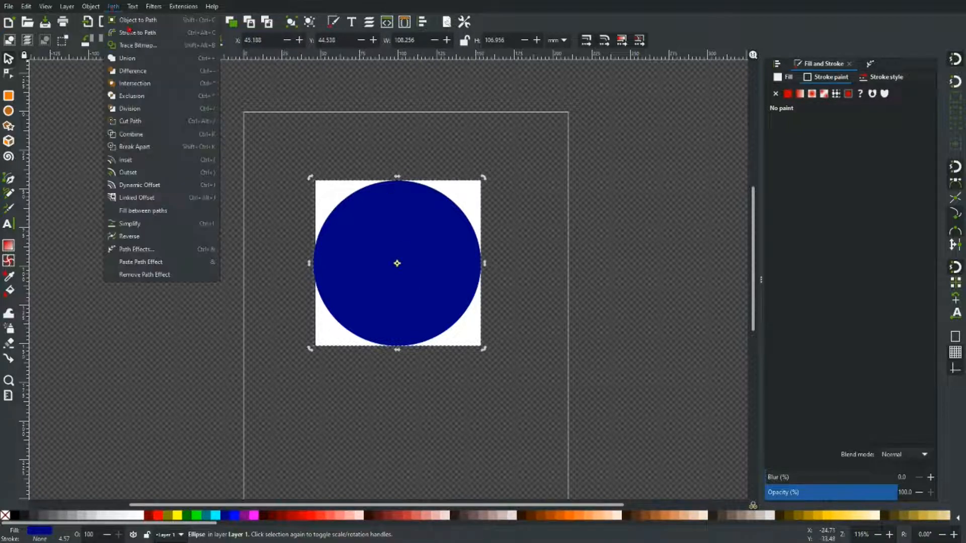
pyautogui.click(138, 19)
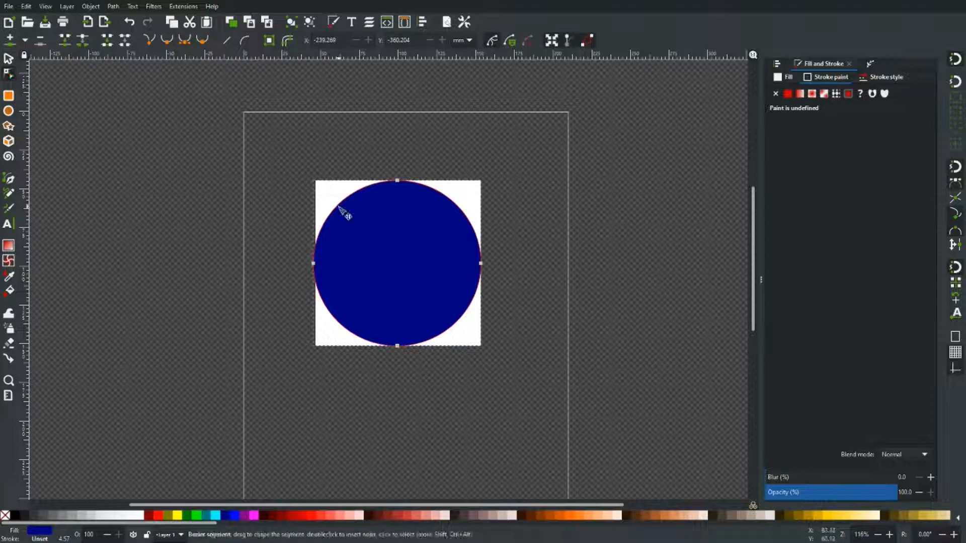
# - Pull the circle's upper-left node out to the square's corner, forming a sharp point
pyautogui.click(337, 205)
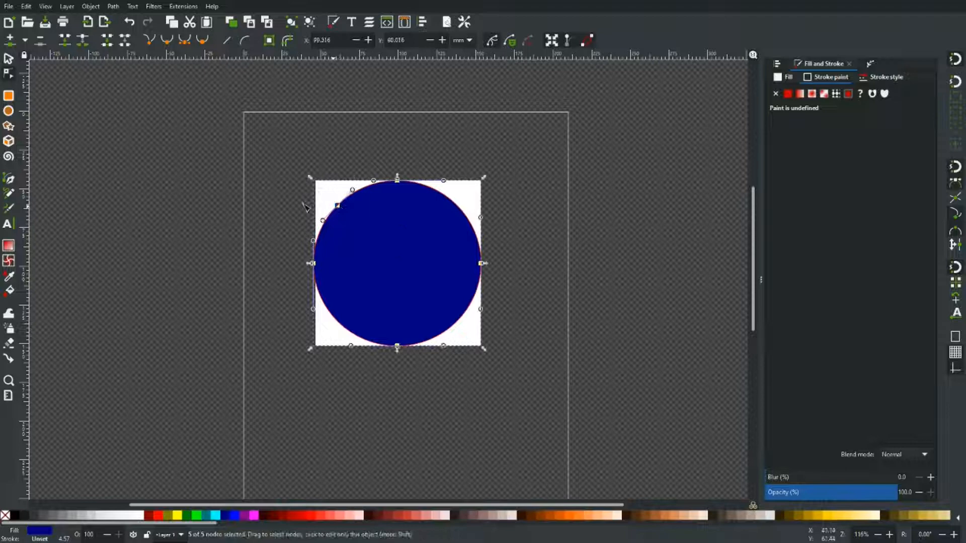
pyautogui.scroll(3)
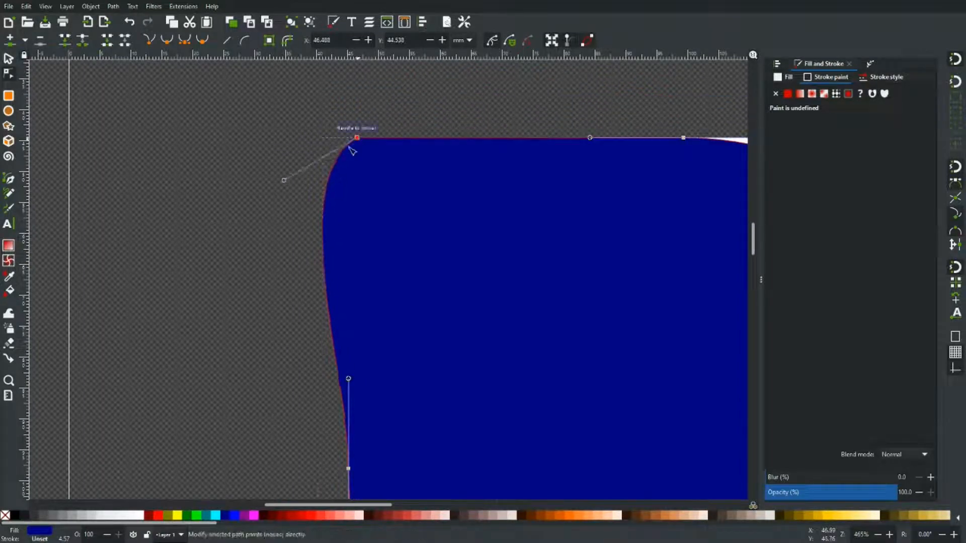
pyautogui.moveTo(283, 180); pyautogui.dragTo(356, 138)
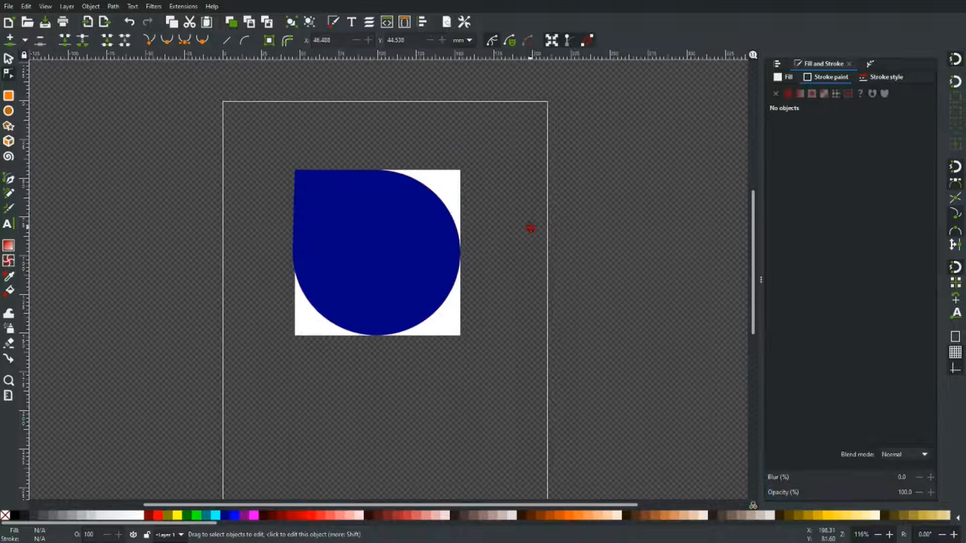
pyautogui.moveTo(606, 222)
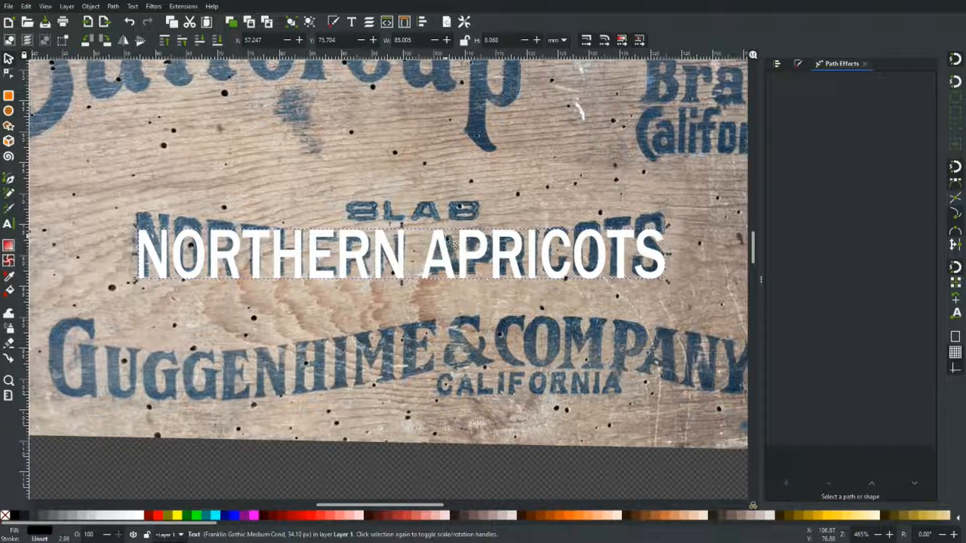
# - Turn the NORTHERN APRICOTS text into a 16-object group of letter paths
pyautogui.click(112, 6)
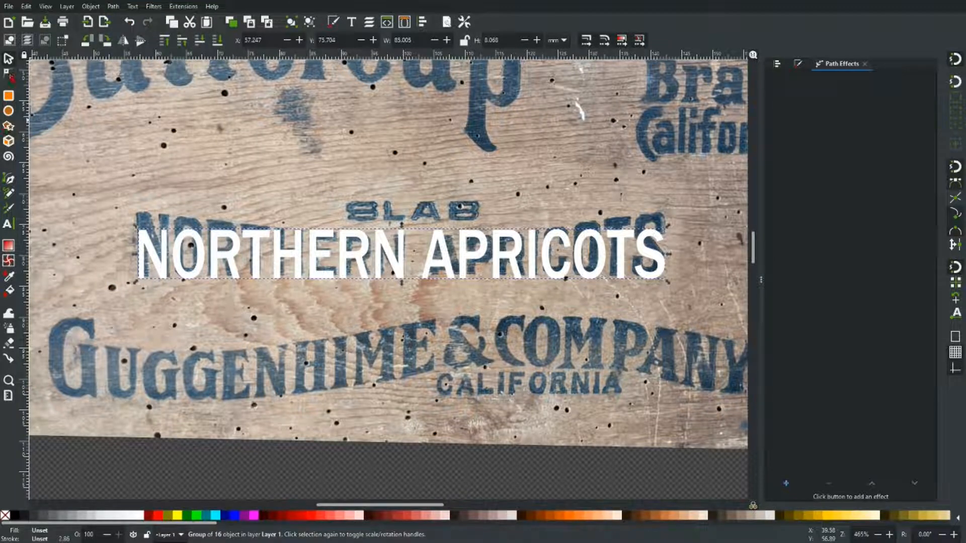
# - Apply an Envelope Deformation path effect to the selected NORTHERN APRICOTS letter group
pyautogui.click(9, 72)
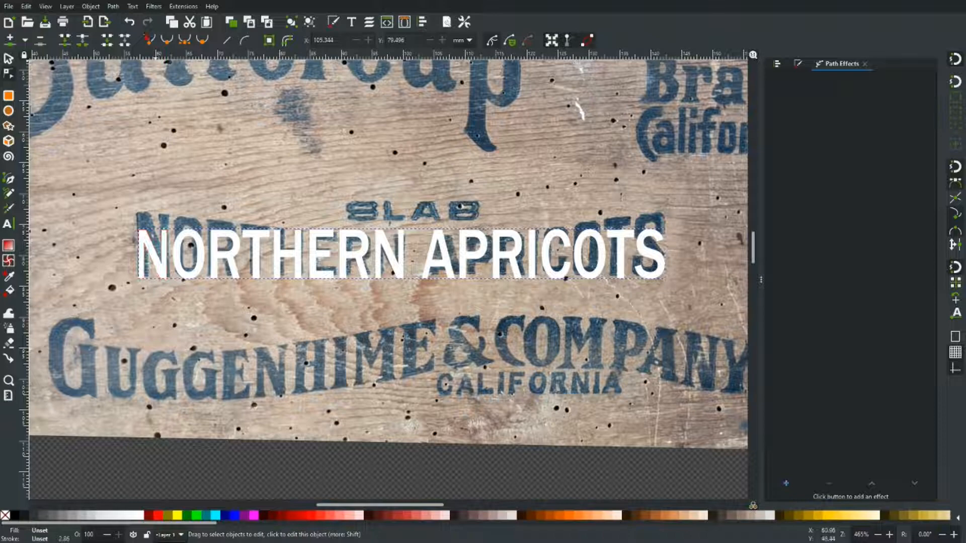
pyautogui.click(112, 6)
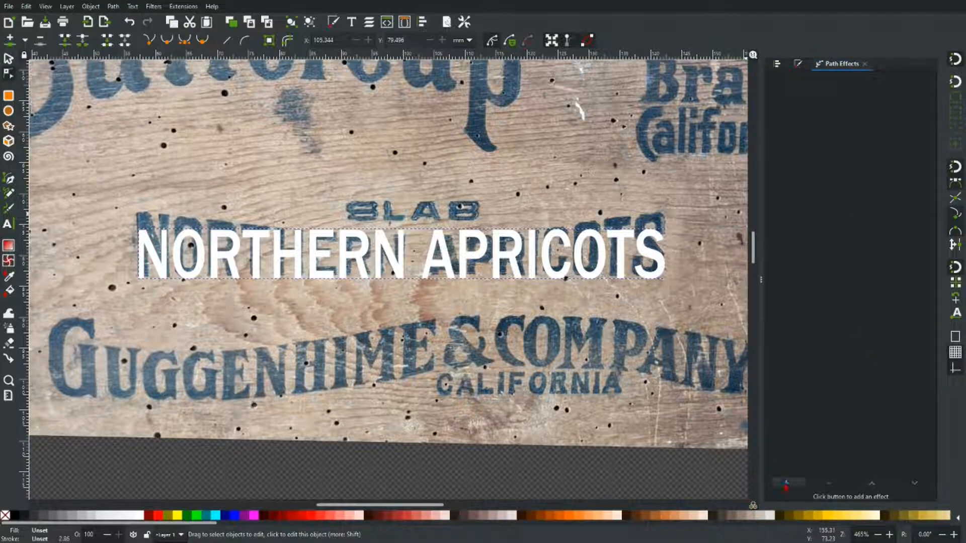
pyautogui.click(787, 490)
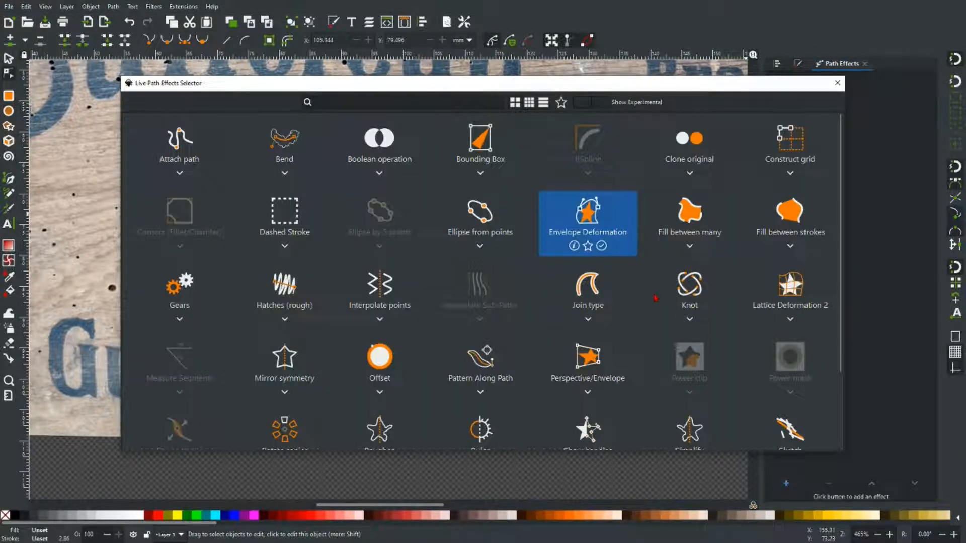
pyautogui.moveTo(631, 257)
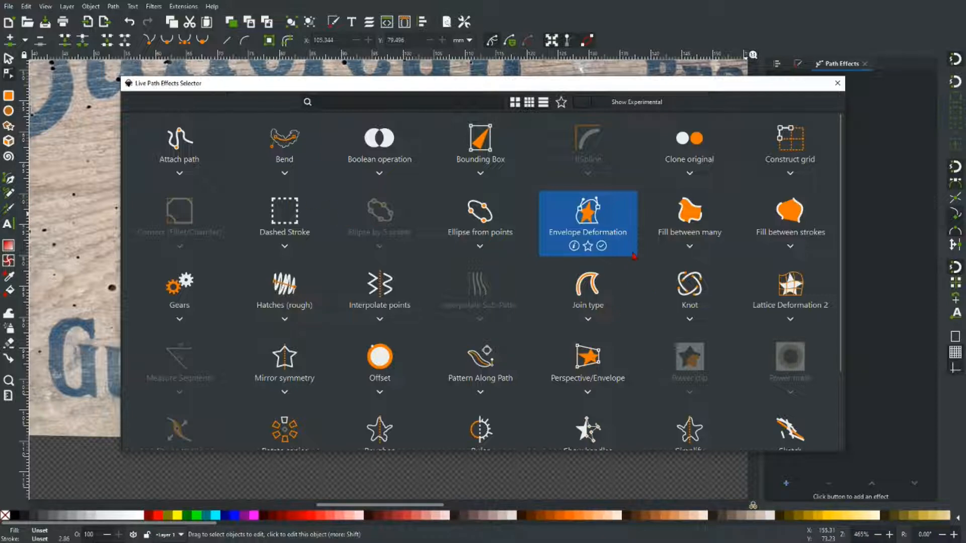
pyautogui.moveTo(627, 274)
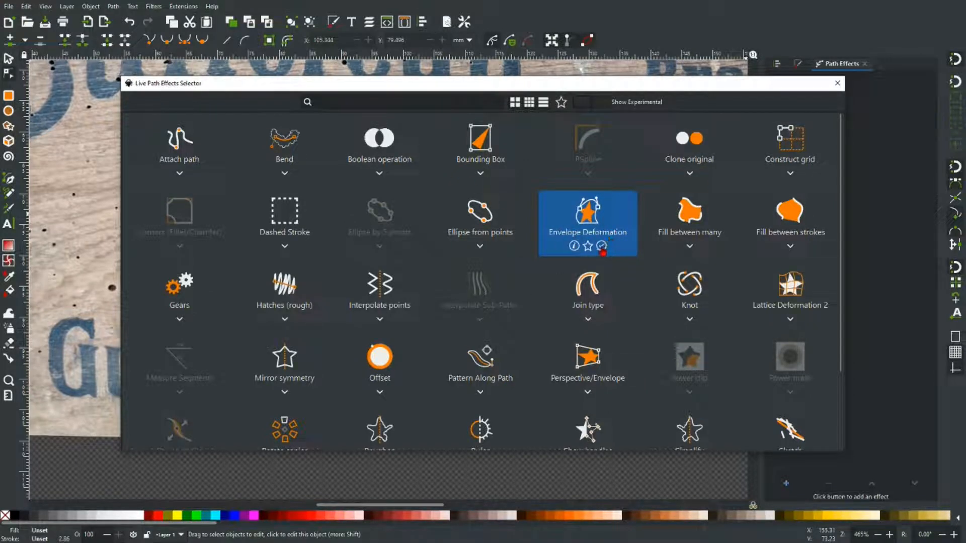
pyautogui.doubleClick(586, 212)
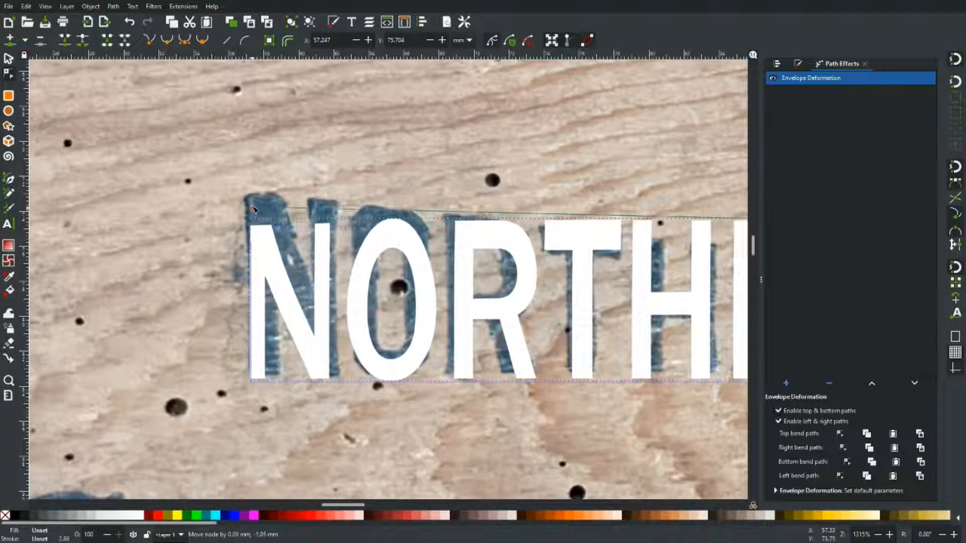
# - Drag the envelope's left edge up to the painted N and its corner beside the S
pyautogui.moveTo(252, 209); pyautogui.dragTo(250, 157)
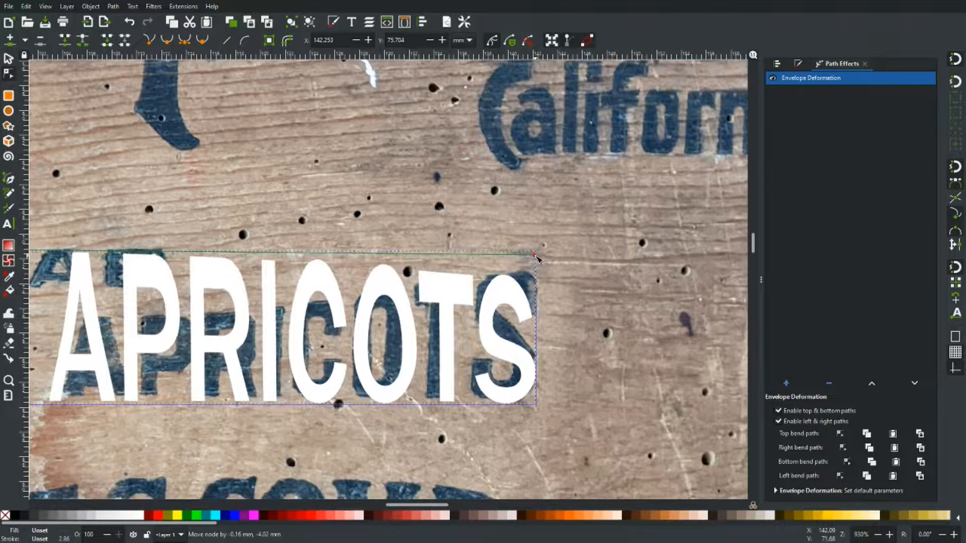
pyautogui.click(311, 397)
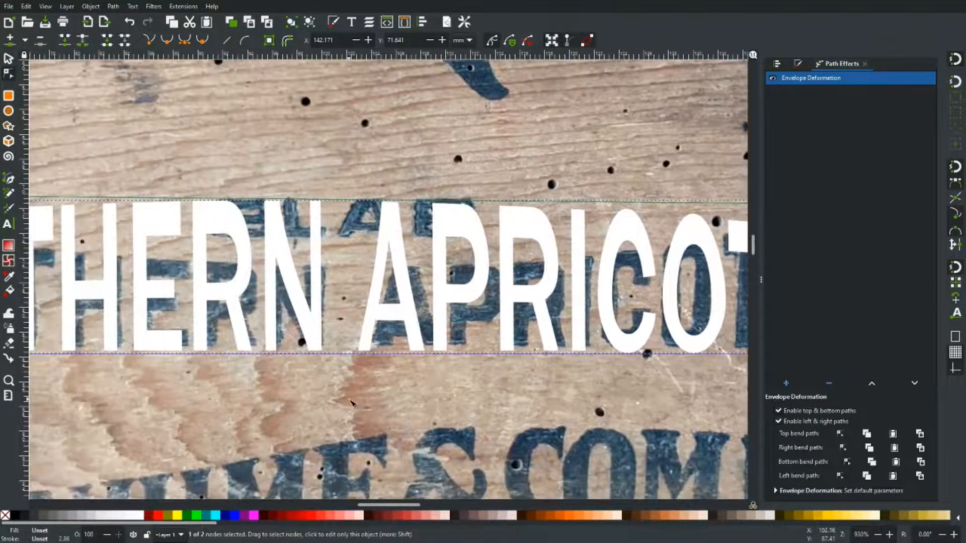
pyautogui.scroll(-3)
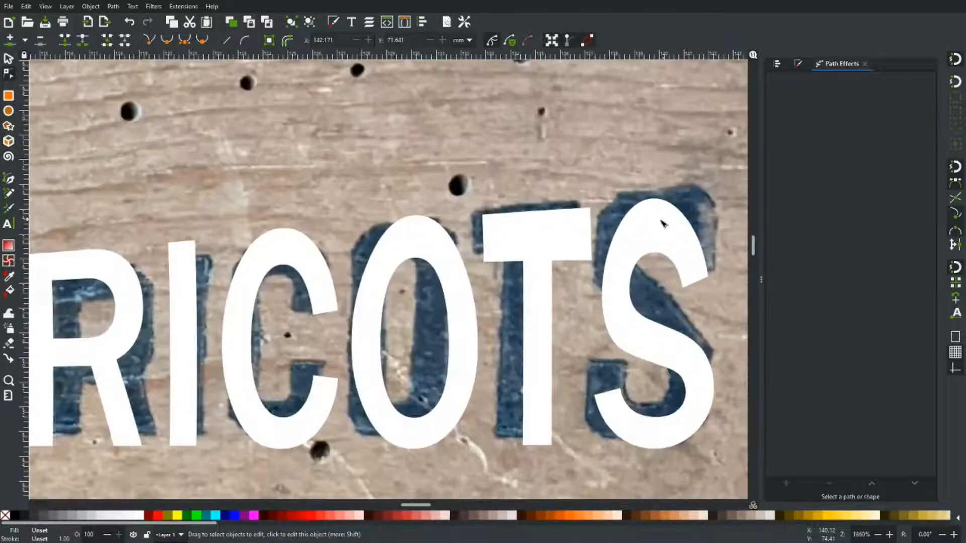
# - Node-edit the warped O and S letters to fit the painted letterforms beneath
pyautogui.scroll(-3)
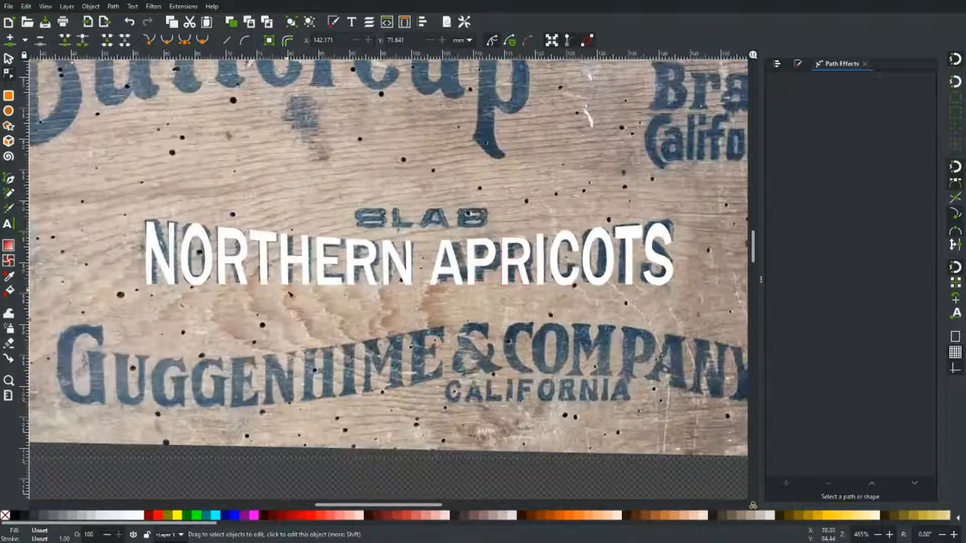
pyautogui.scroll(3)
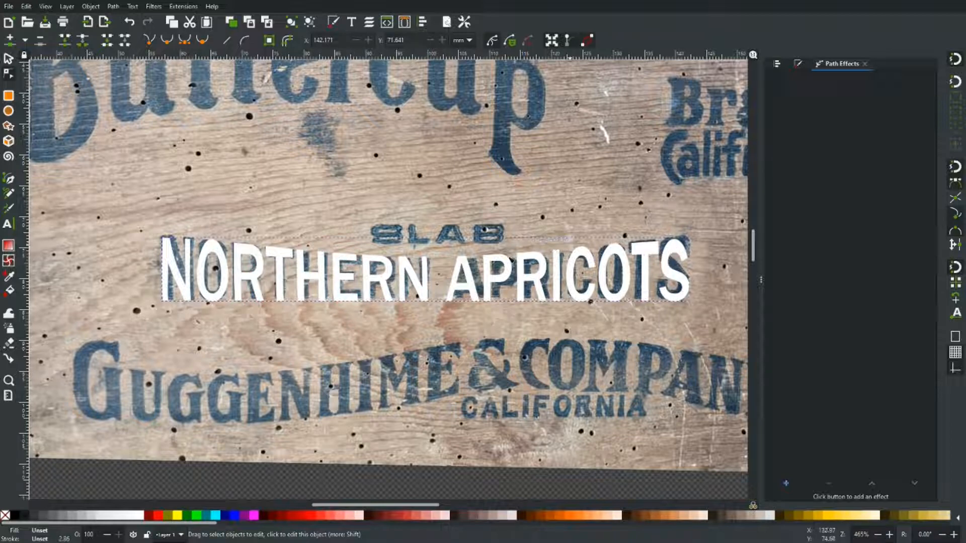
pyautogui.click(211, 275)
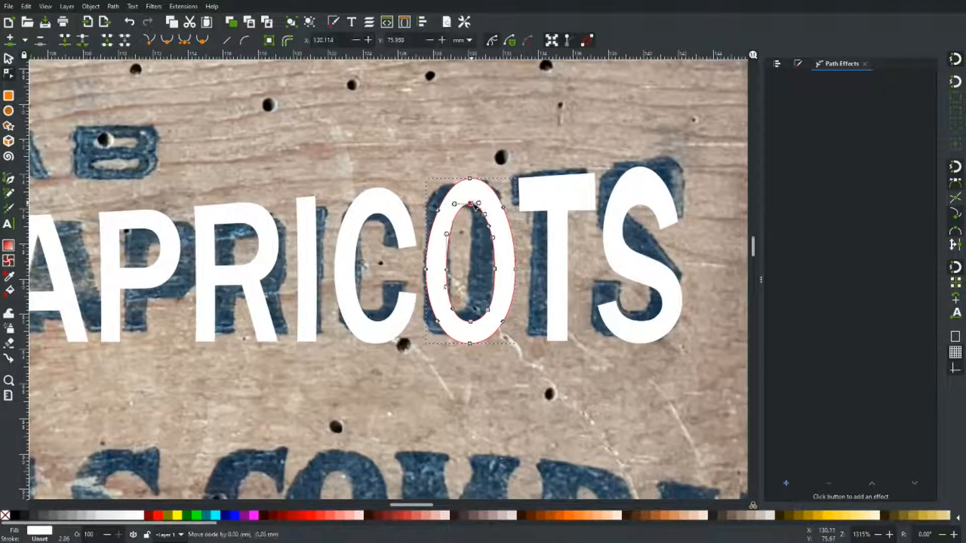
pyautogui.click(641, 228)
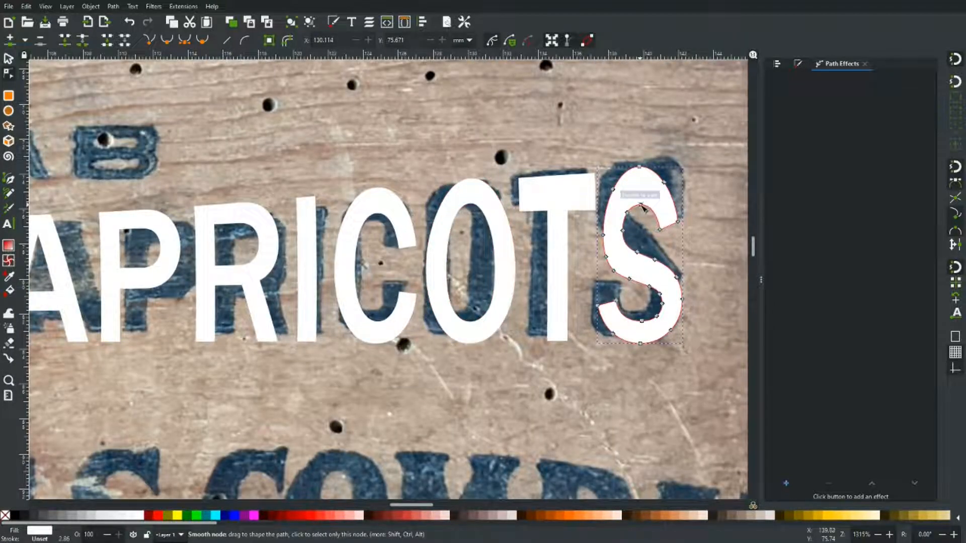
pyautogui.click(641, 197)
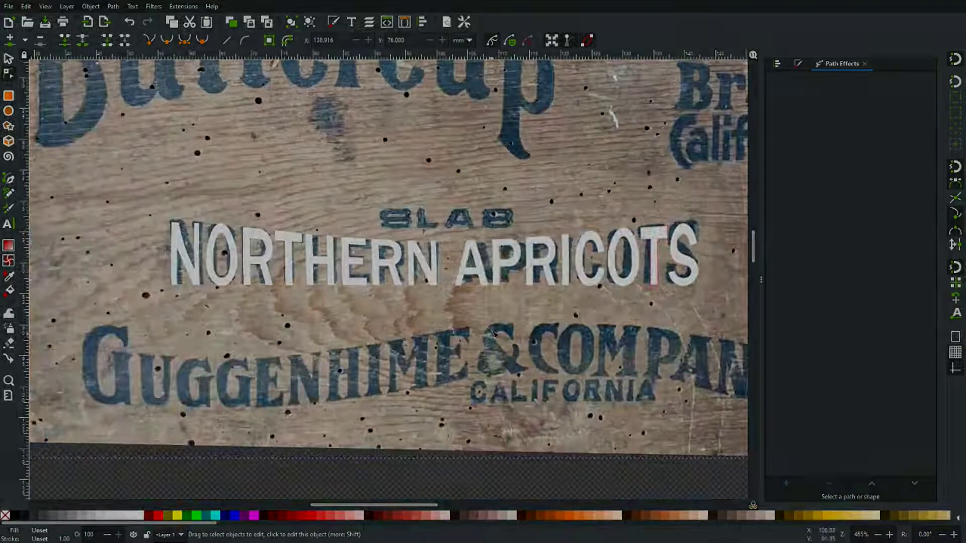
# - Select the unwarped 16-object letter group and bring up the path effects list
pyautogui.scroll(-3)
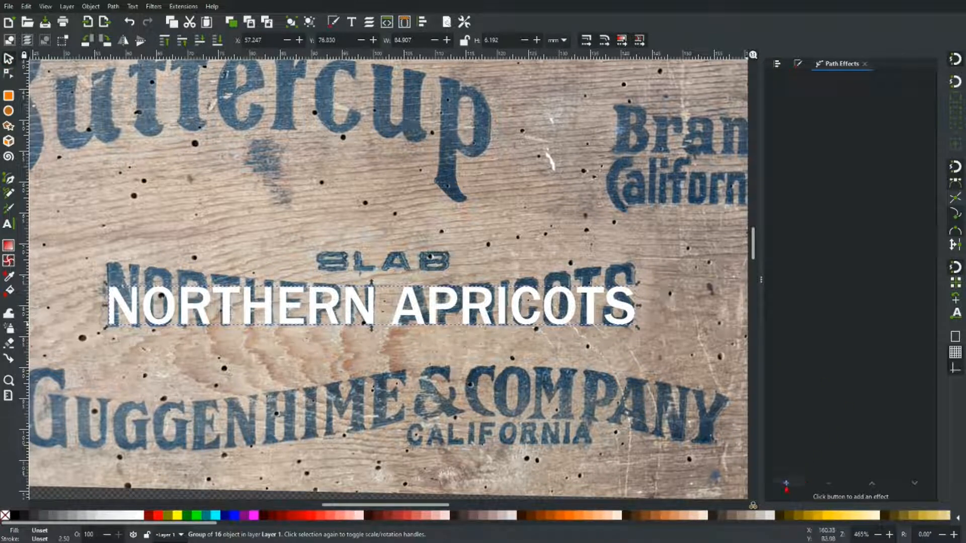
pyautogui.click(787, 485)
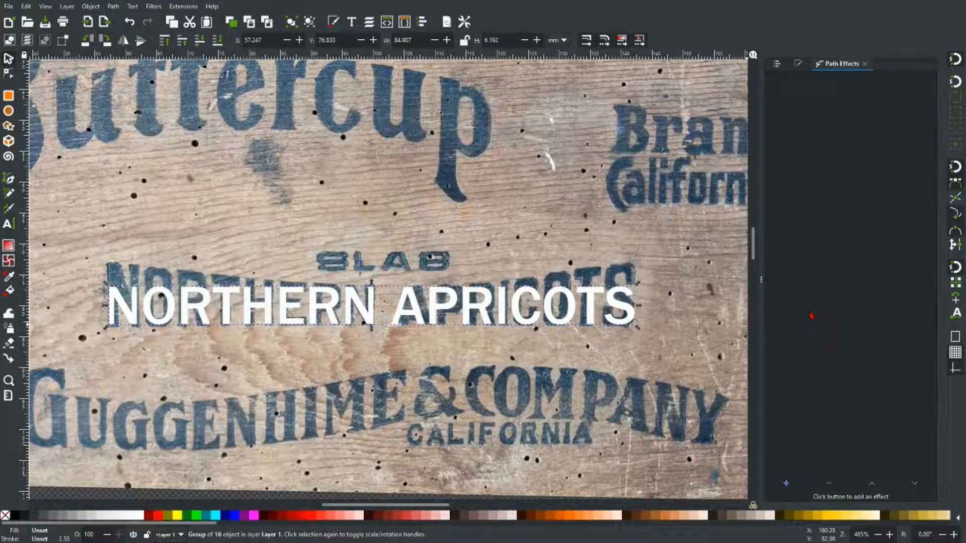
# - Apply Lattice Deformation 2 and fit its handles so the letters cover the painted crate text
pyautogui.click(786, 483)
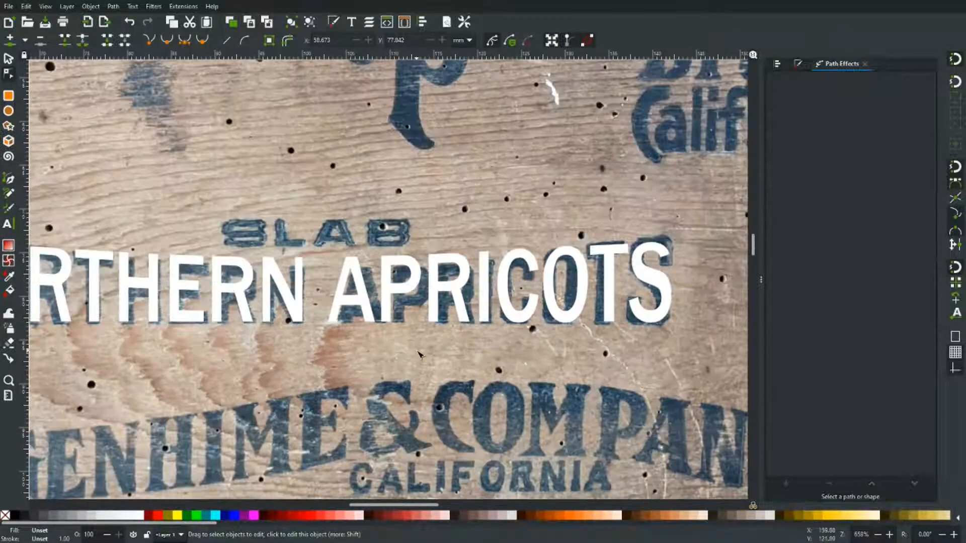
pyautogui.scroll(-3)
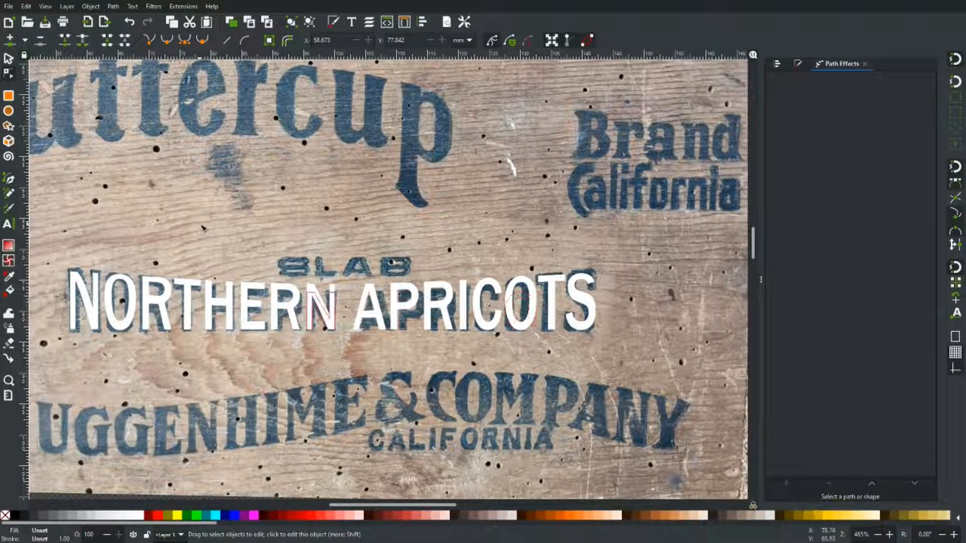
pyautogui.click(9, 58)
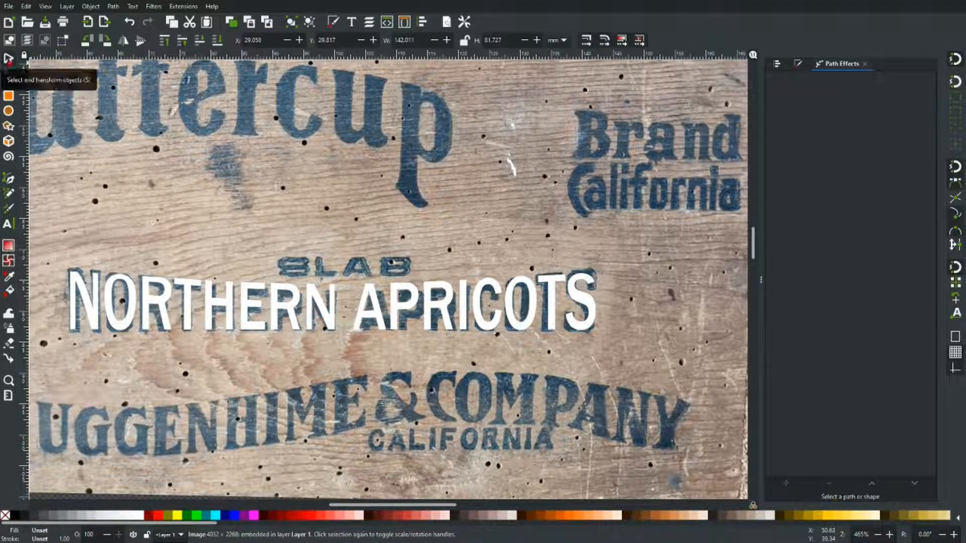